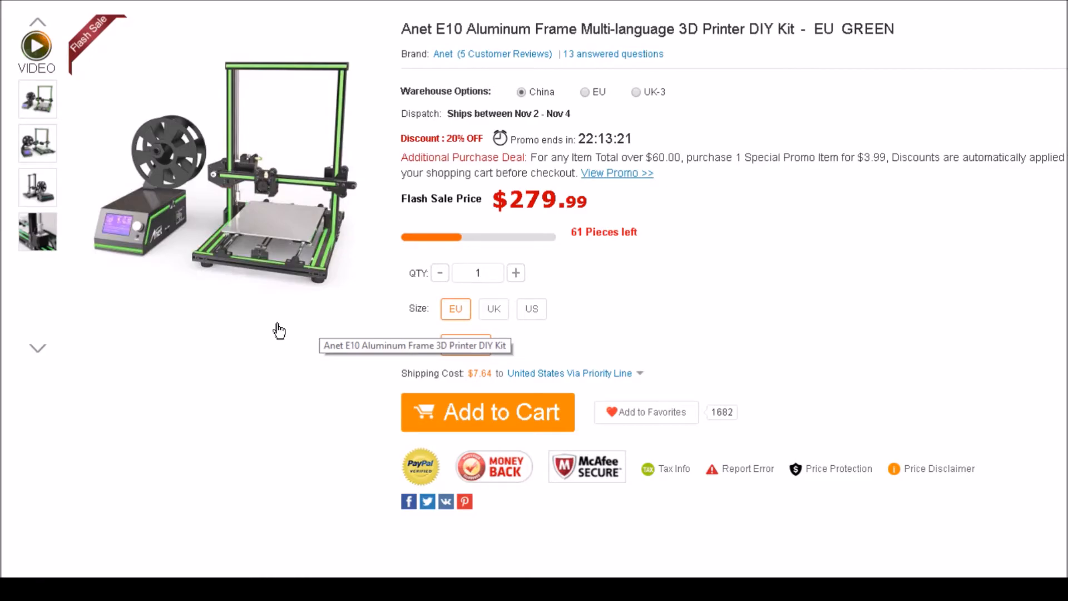
scroll(down, 3)
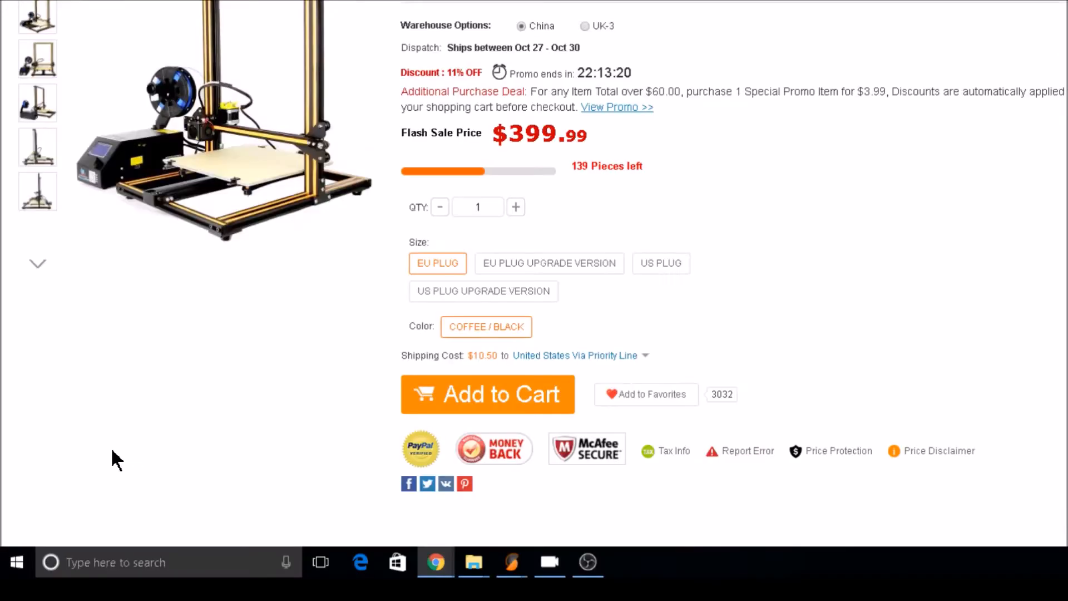
scroll(down, 3)
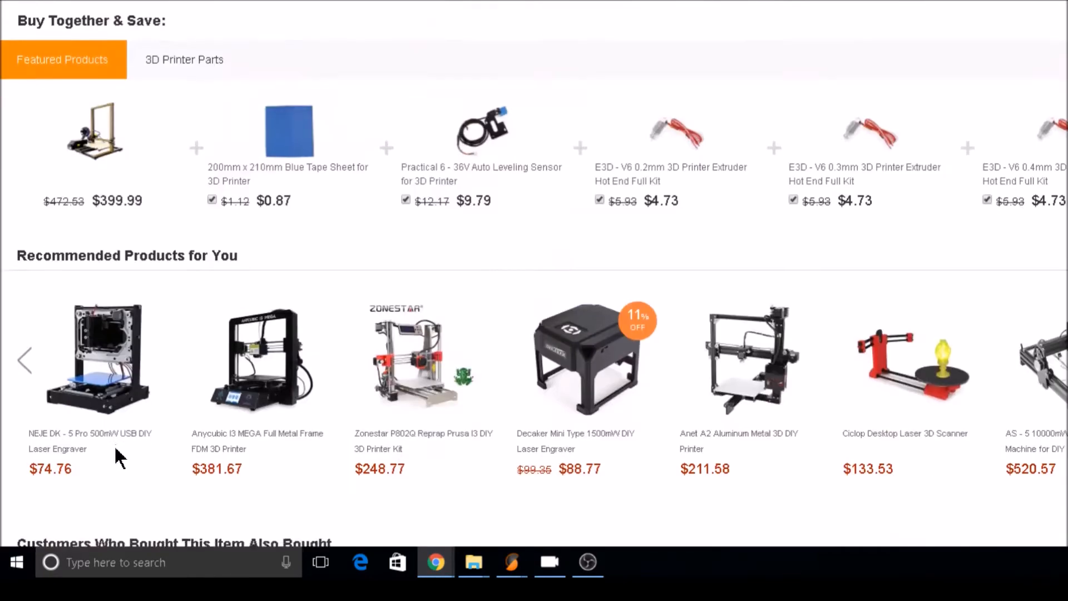